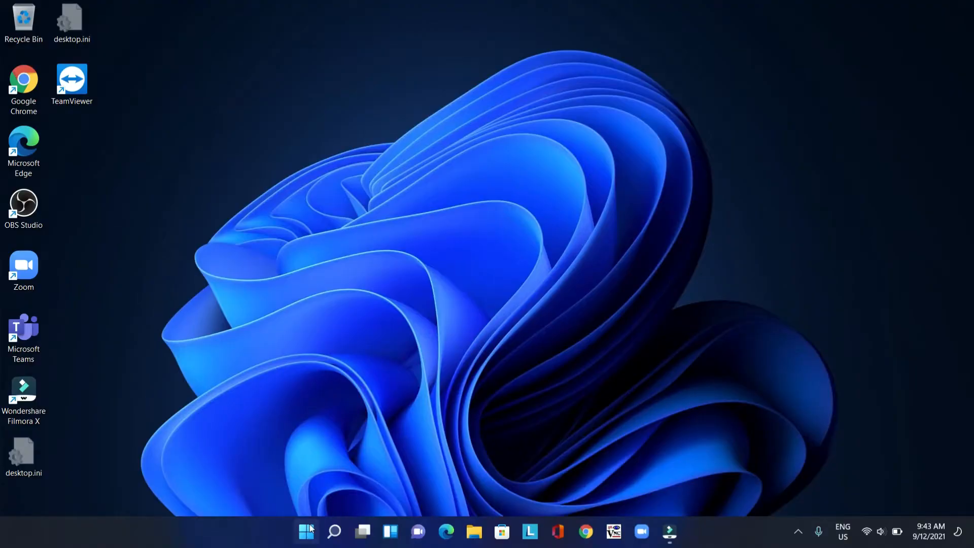
Step: Search the Start menu for 'clock' so the Clock app is the best match
{"action": "left_click", "coordinate": [305, 532]}
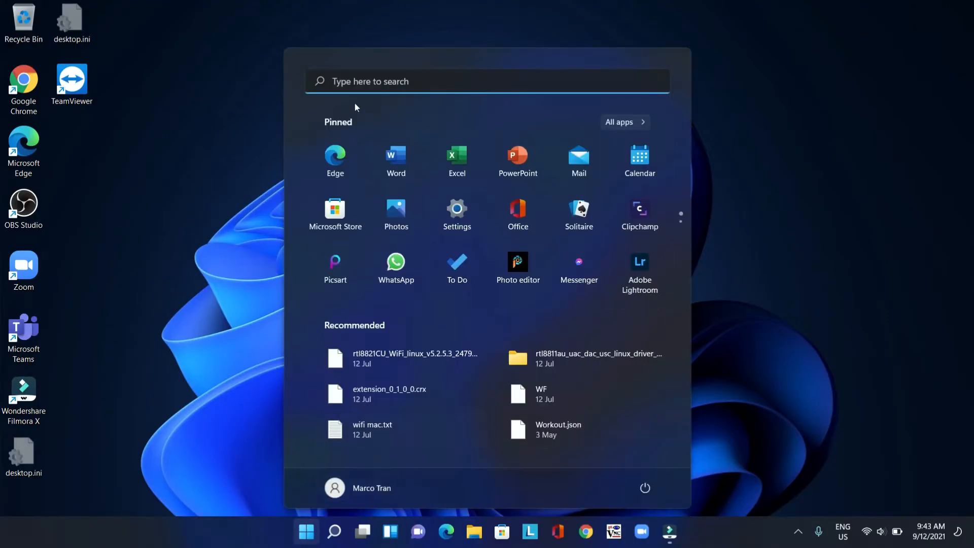
{"action": "type", "text": "clo"}
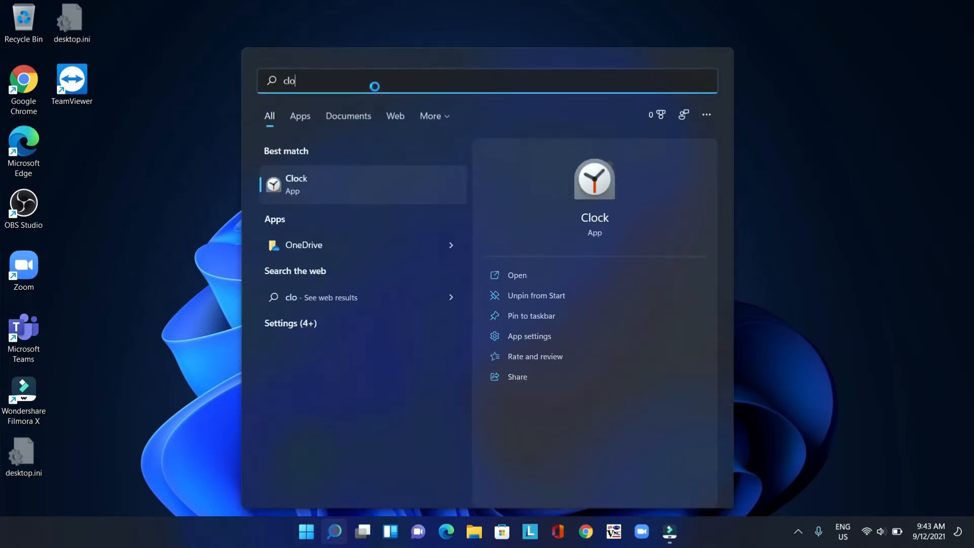
{"action": "type", "text": "ck"}
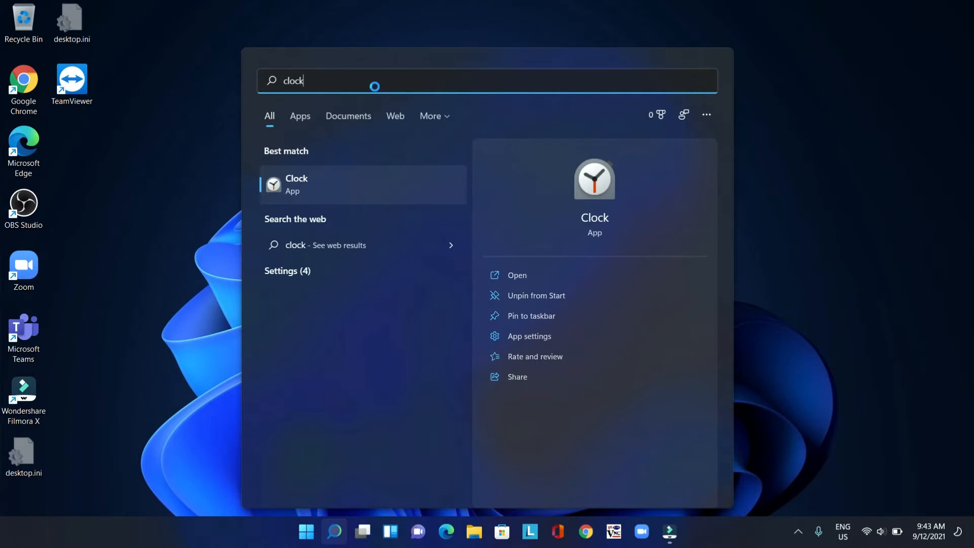
Step: Launch Clock and browse Timer, Stopwatch, World clock and Timer, ending on Stopwatch
{"action": "left_click", "coordinate": [516, 274]}
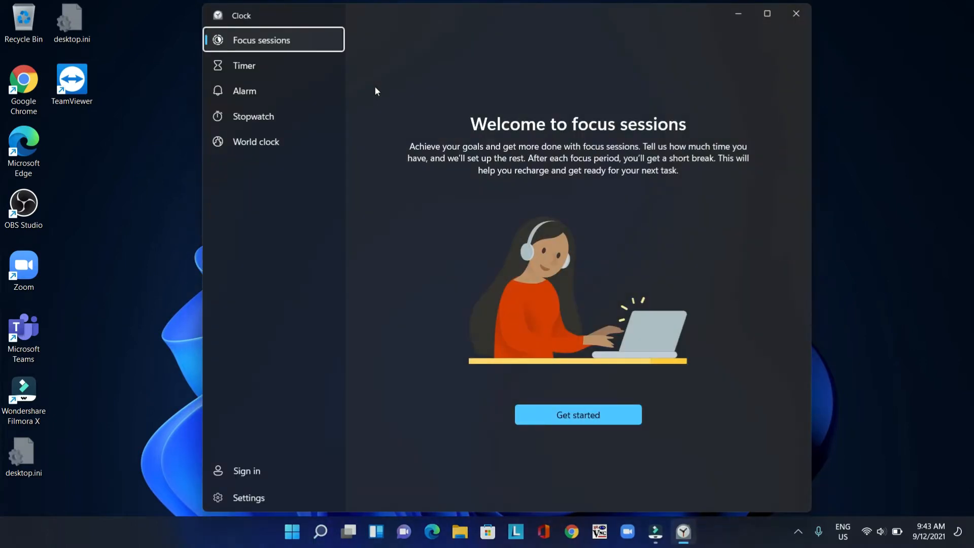
{"action": "mouse_move", "coordinate": [592, 147]}
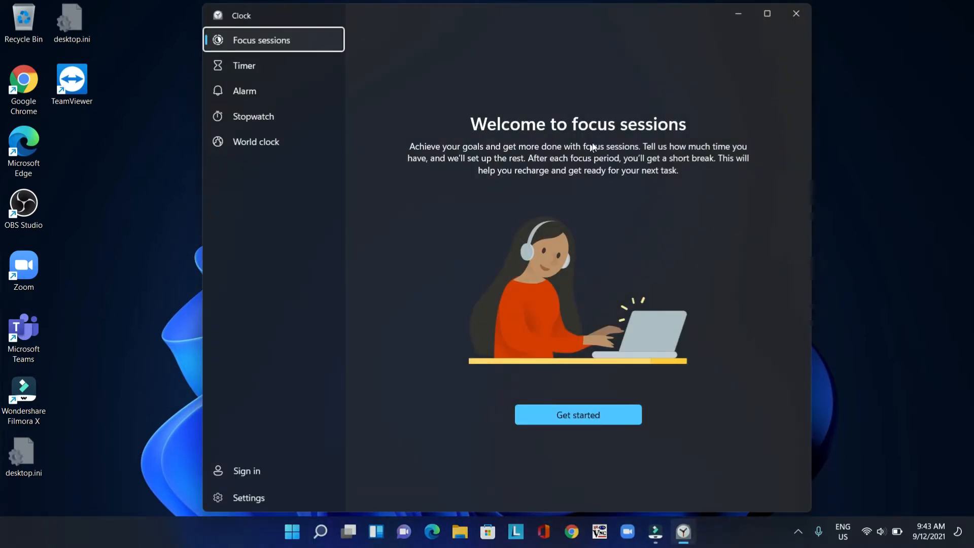
{"action": "mouse_move", "coordinate": [232, 39]}
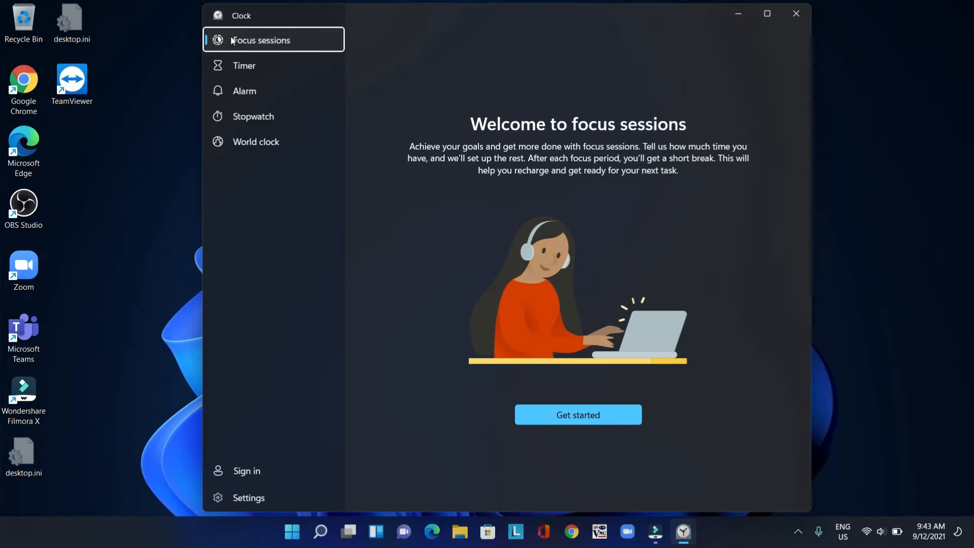
{"action": "mouse_move", "coordinate": [243, 65]}
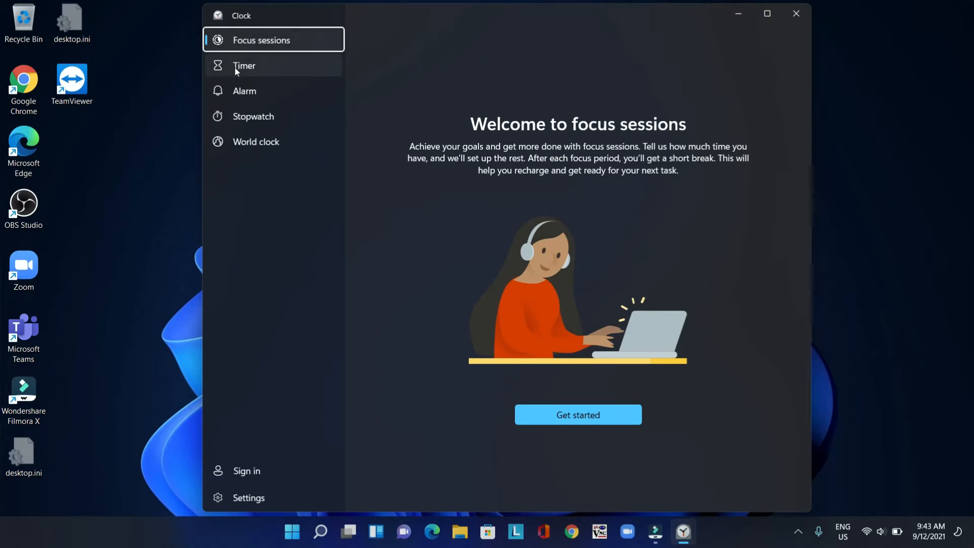
{"action": "left_click", "coordinate": [244, 66]}
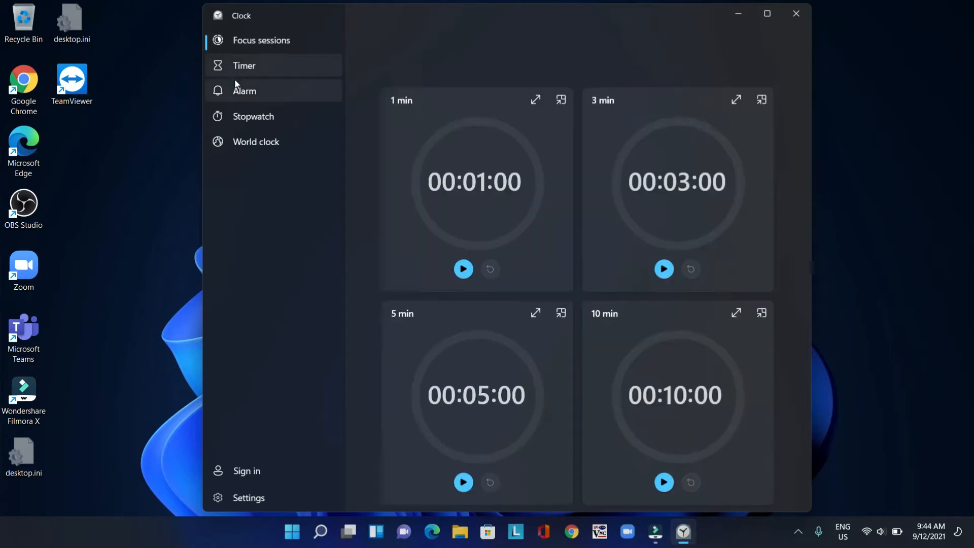
{"action": "left_click", "coordinate": [253, 116]}
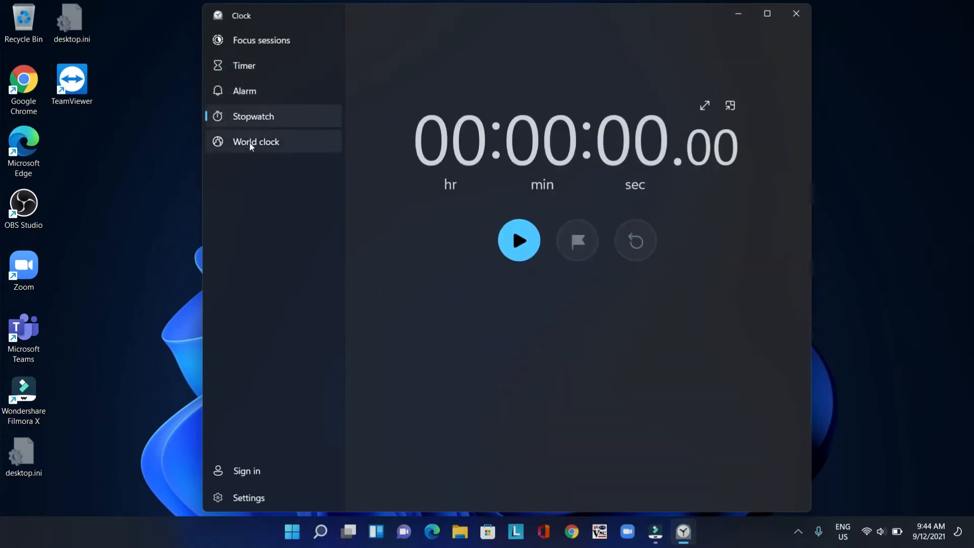
{"action": "left_click", "coordinate": [256, 141]}
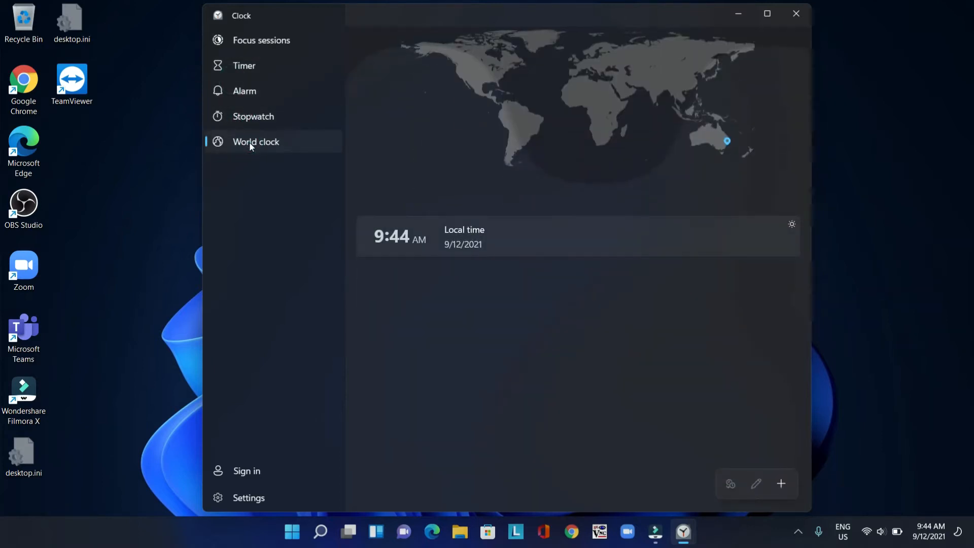
{"action": "mouse_move", "coordinate": [255, 66]}
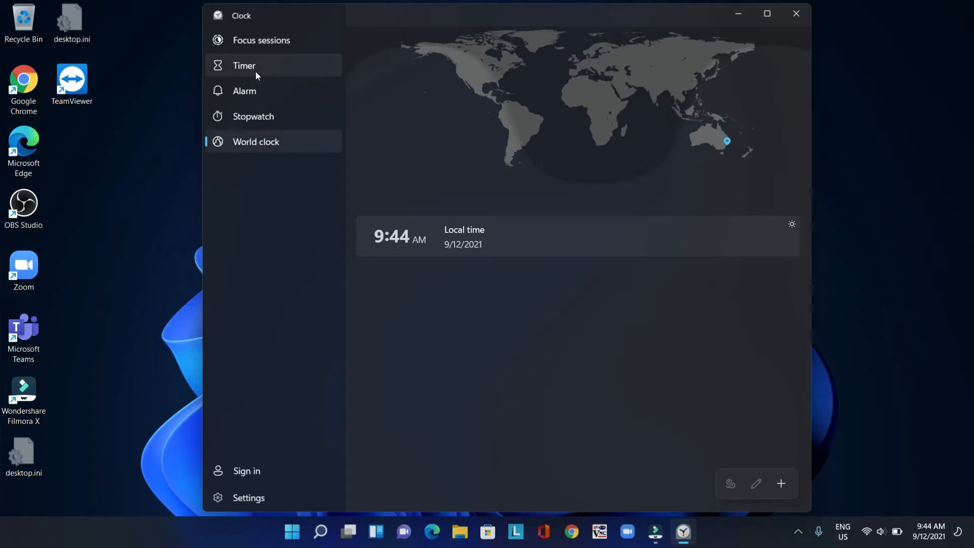
{"action": "left_click", "coordinate": [244, 65]}
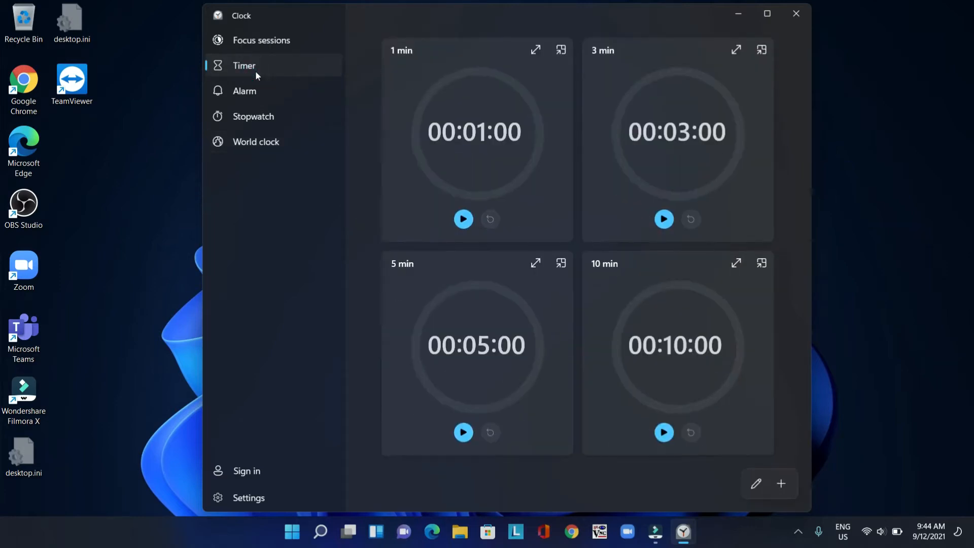
{"action": "mouse_move", "coordinate": [710, 37]}
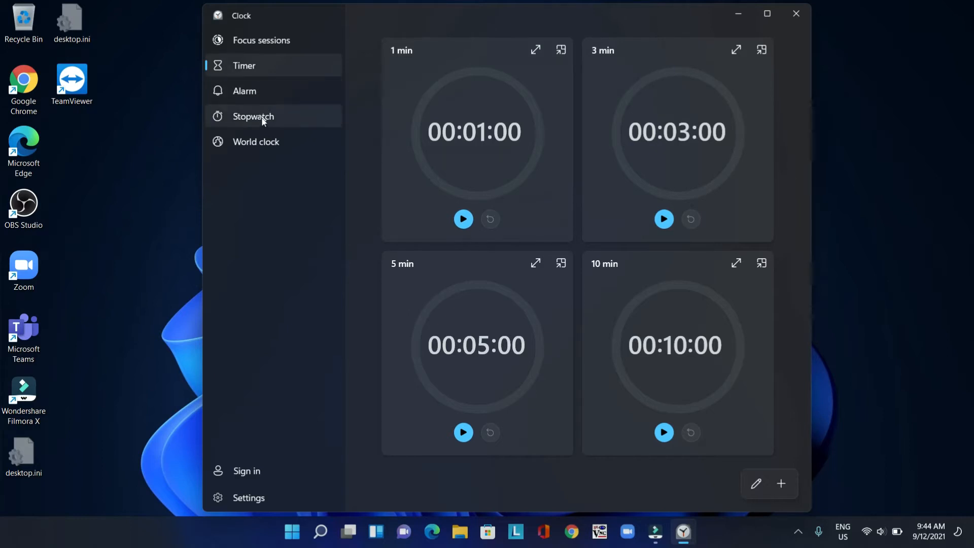
{"action": "left_click", "coordinate": [253, 116]}
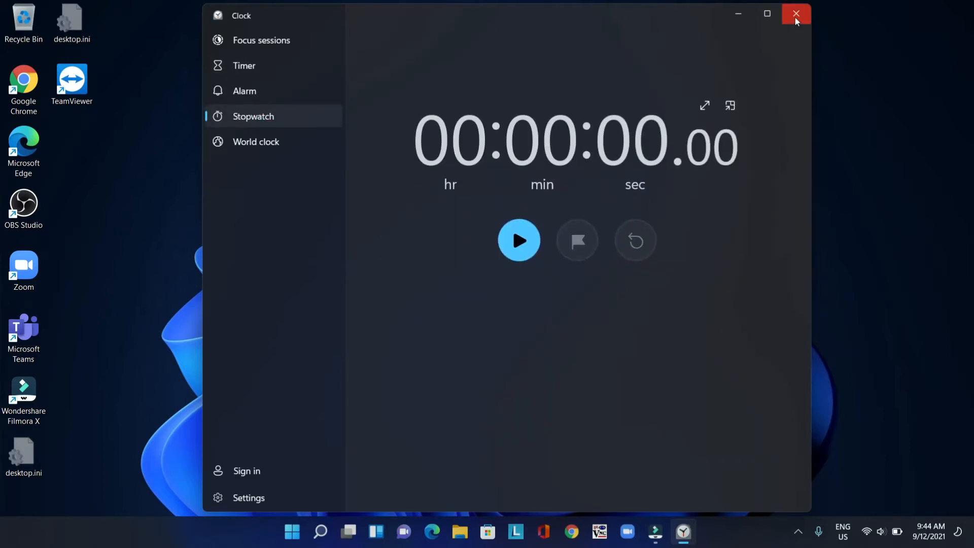
{"action": "left_click", "coordinate": [796, 14]}
{"action": "type", "text": "c"}
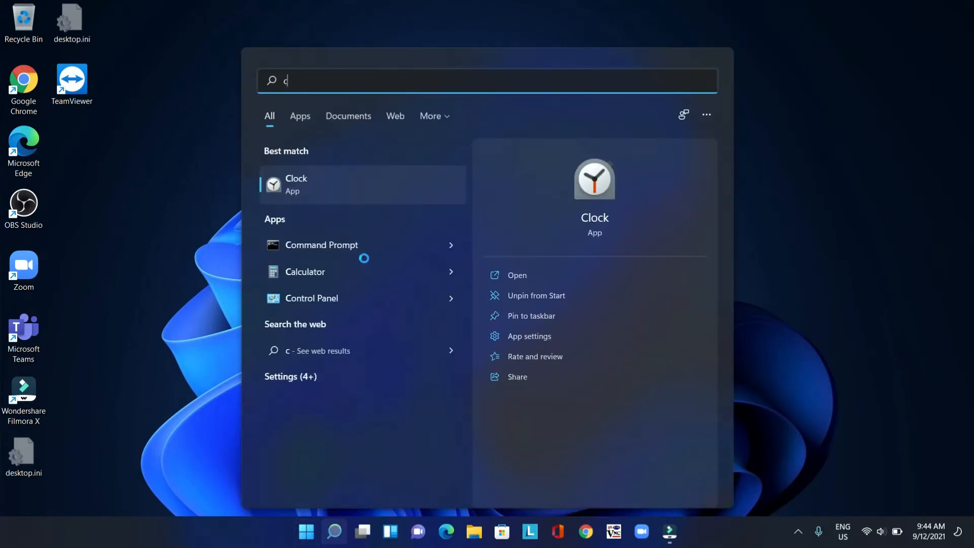
{"action": "left_click", "coordinate": [516, 274]}
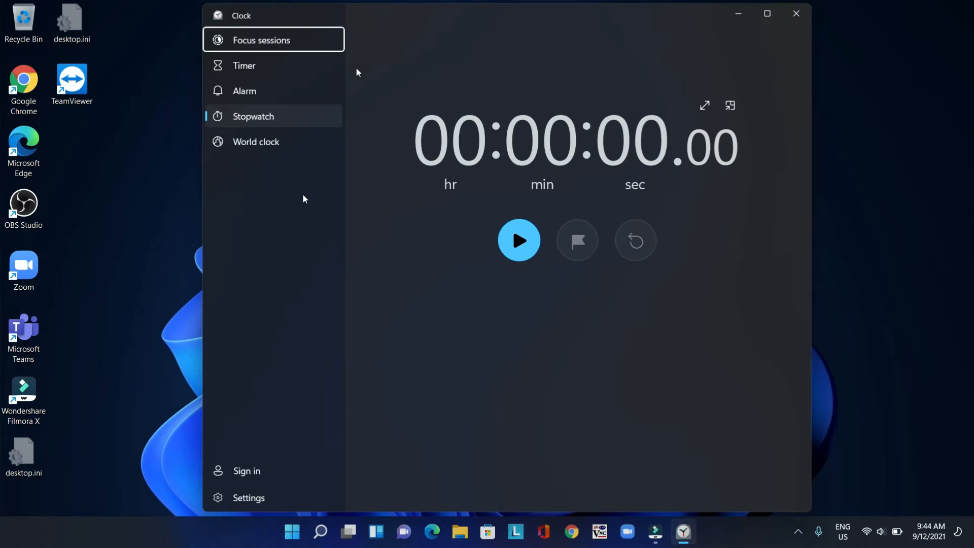
{"action": "mouse_move", "coordinate": [452, 20]}
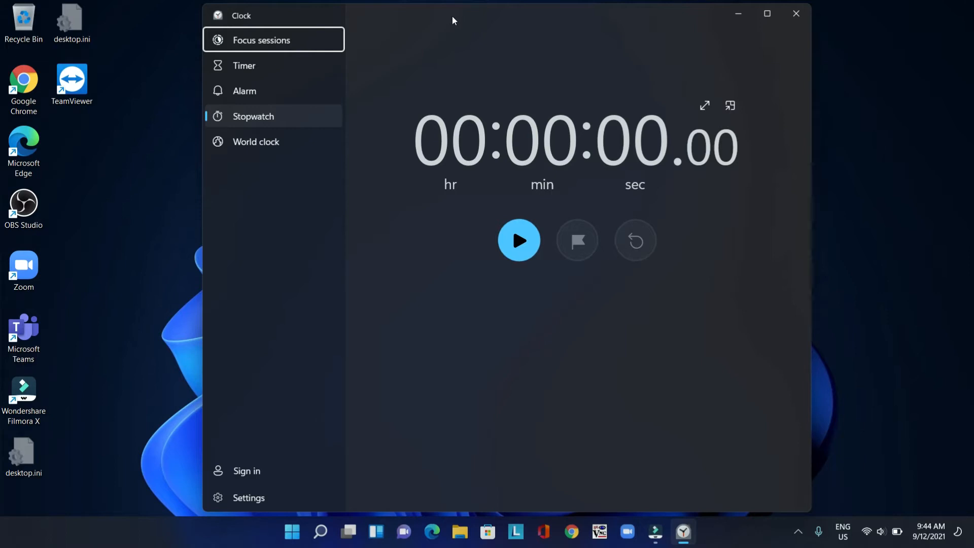
{"action": "mouse_move", "coordinate": [434, 44]}
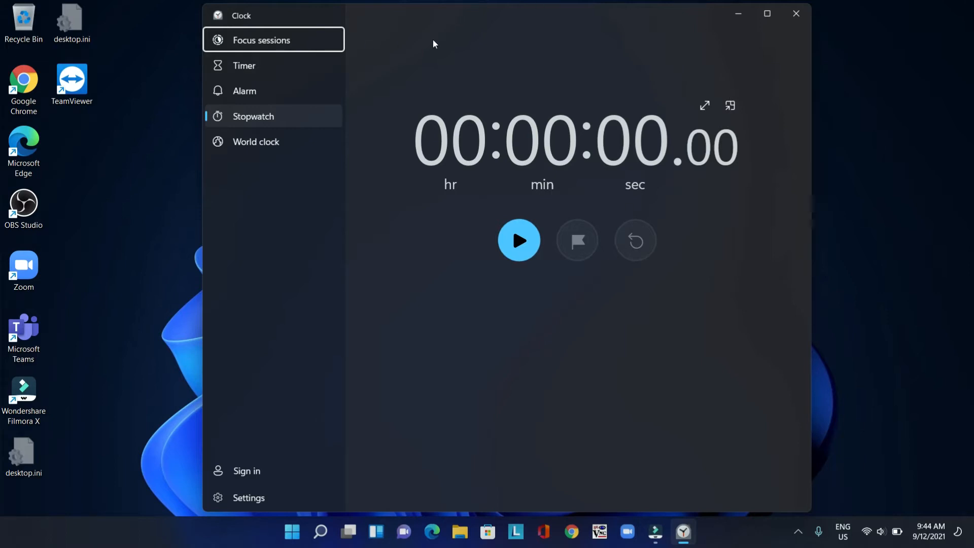
{"action": "mouse_move", "coordinate": [285, 39]}
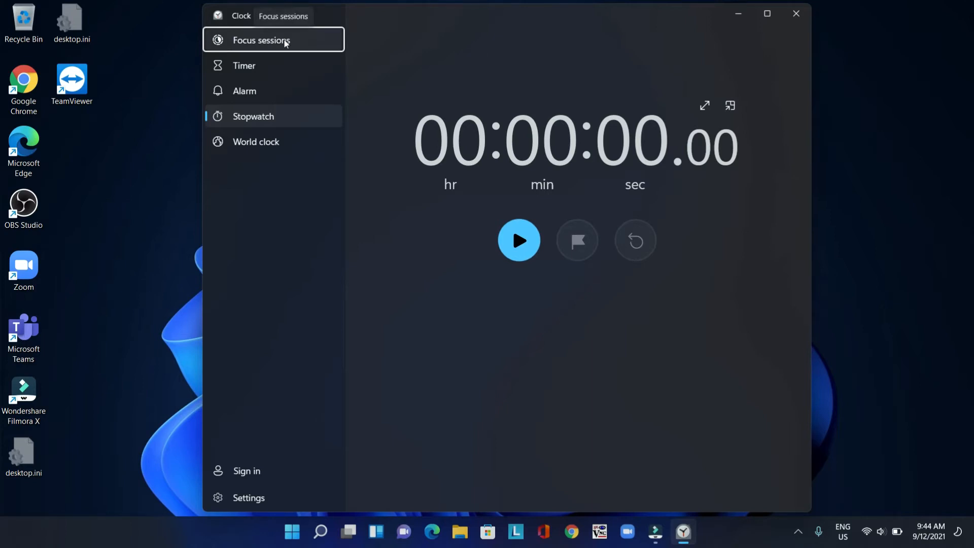
Step: Switch Clock to the Focus sessions welcome page
{"action": "left_click", "coordinate": [262, 40]}
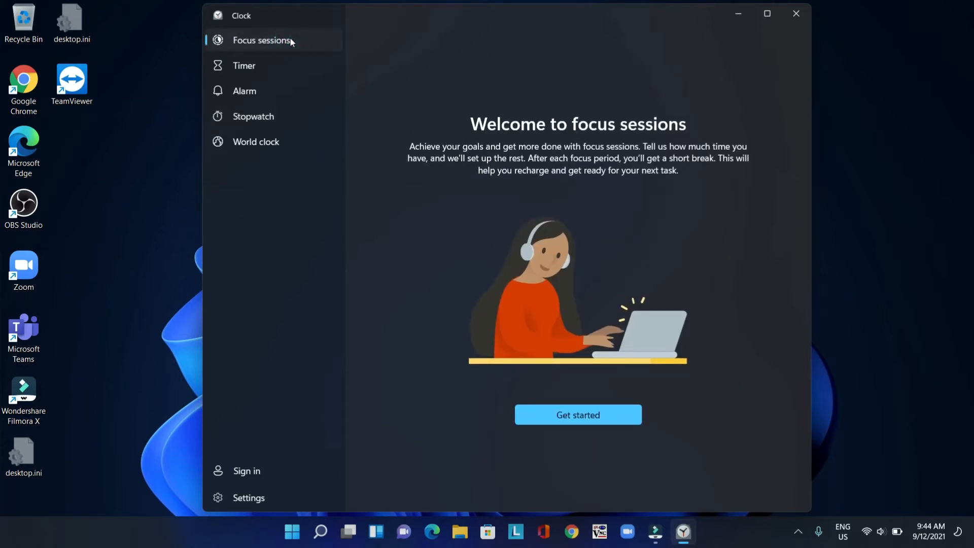
{"action": "mouse_move", "coordinate": [259, 268]}
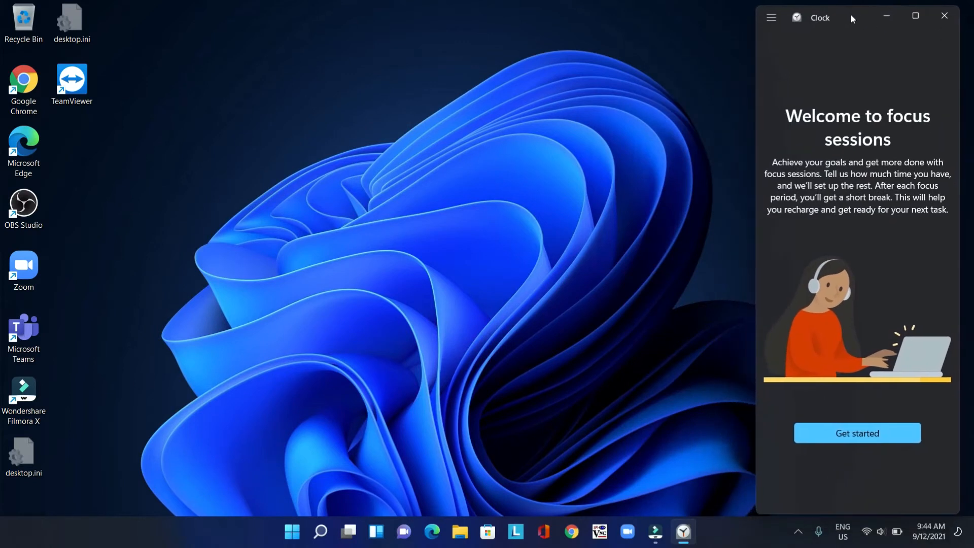
{"action": "mouse_move", "coordinate": [852, 11]}
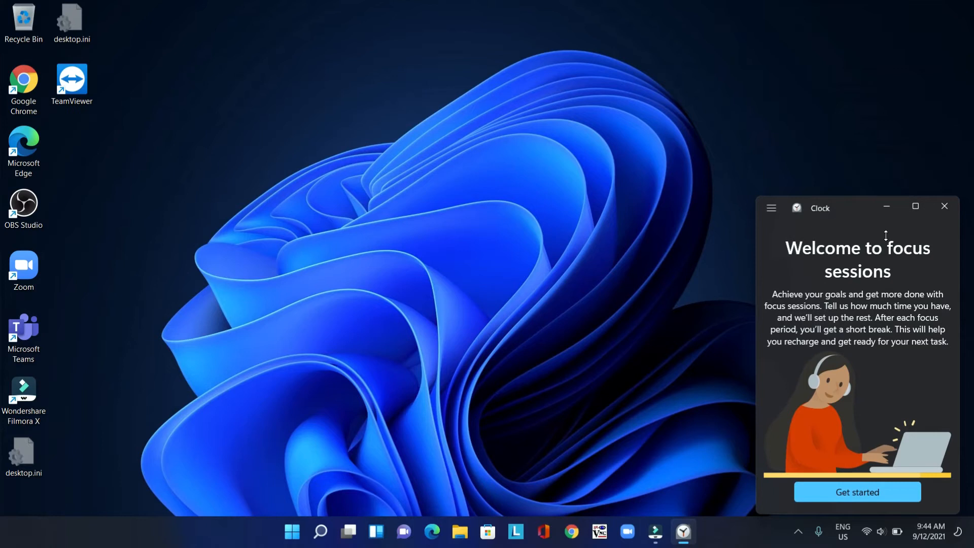
Step: Close Clock and relaunch it, landing on the Focus sessions welcome screen
{"action": "left_click", "coordinate": [943, 205]}
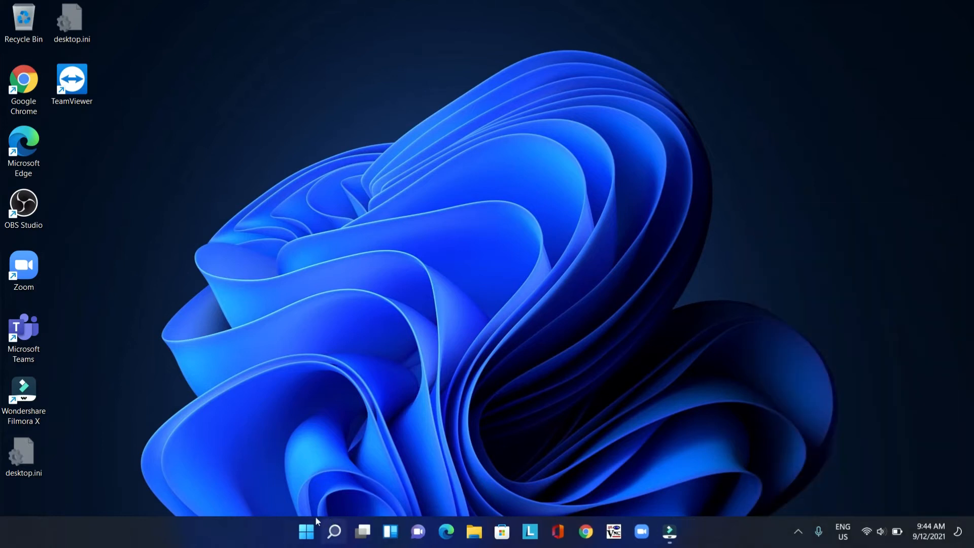
{"action": "left_click", "coordinate": [335, 531]}
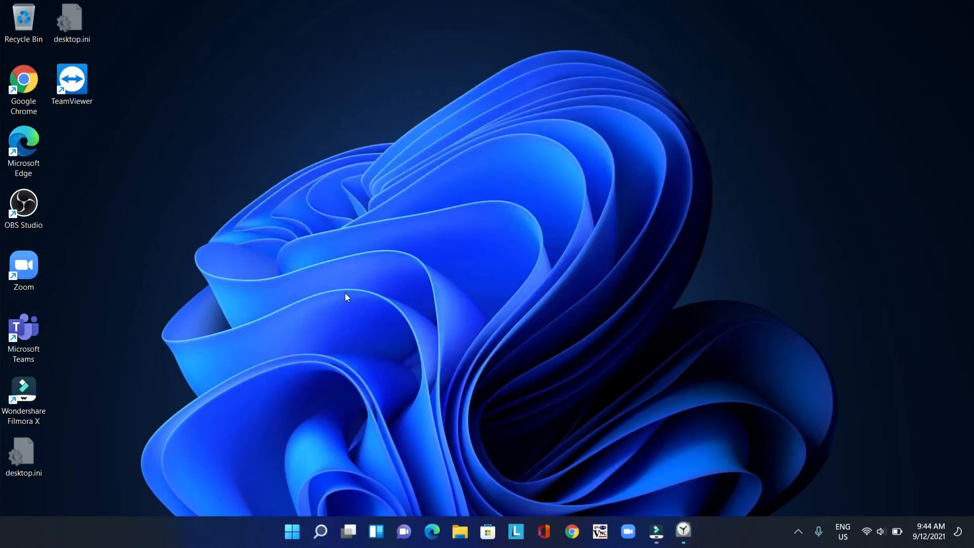
{"action": "left_click", "coordinate": [682, 531]}
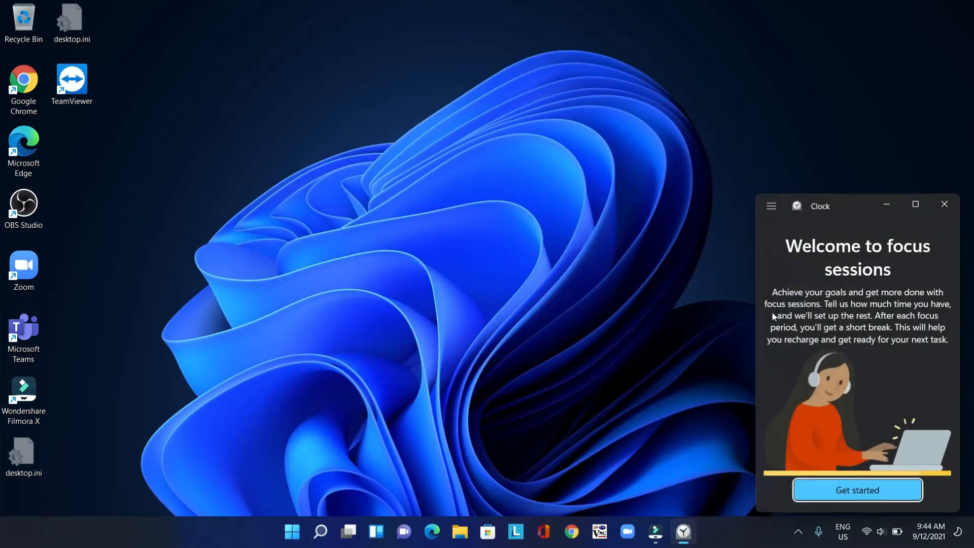
{"action": "mouse_move", "coordinate": [869, 331]}
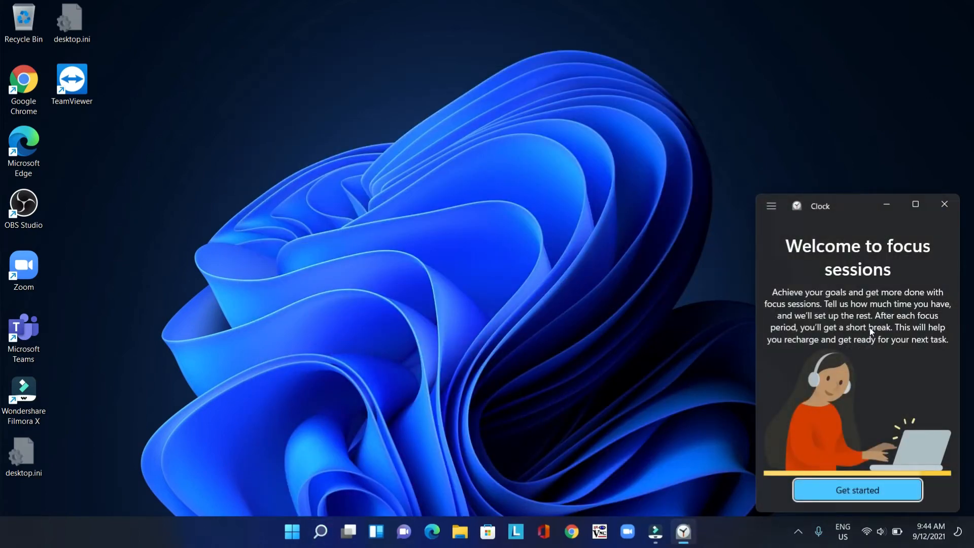
{"action": "mouse_move", "coordinate": [845, 402]}
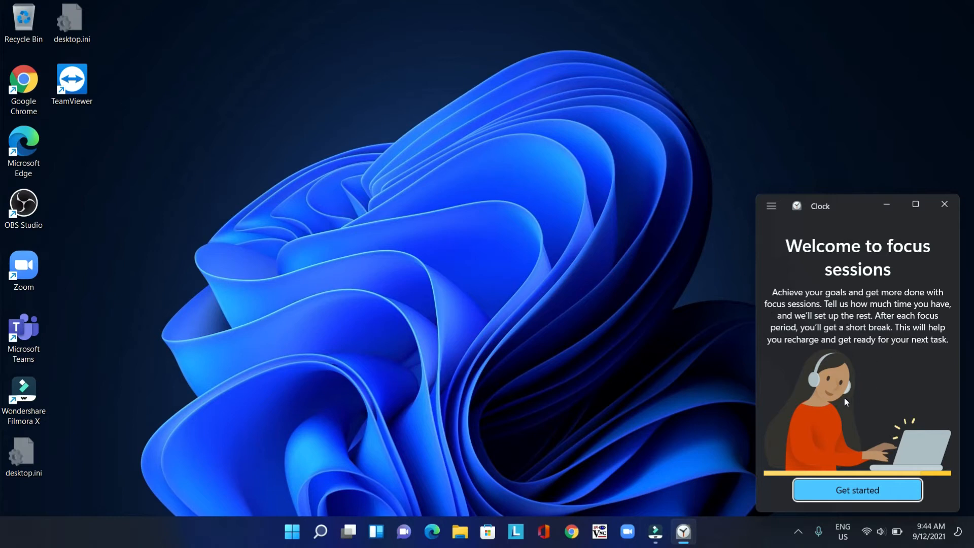
{"action": "mouse_move", "coordinate": [841, 296]}
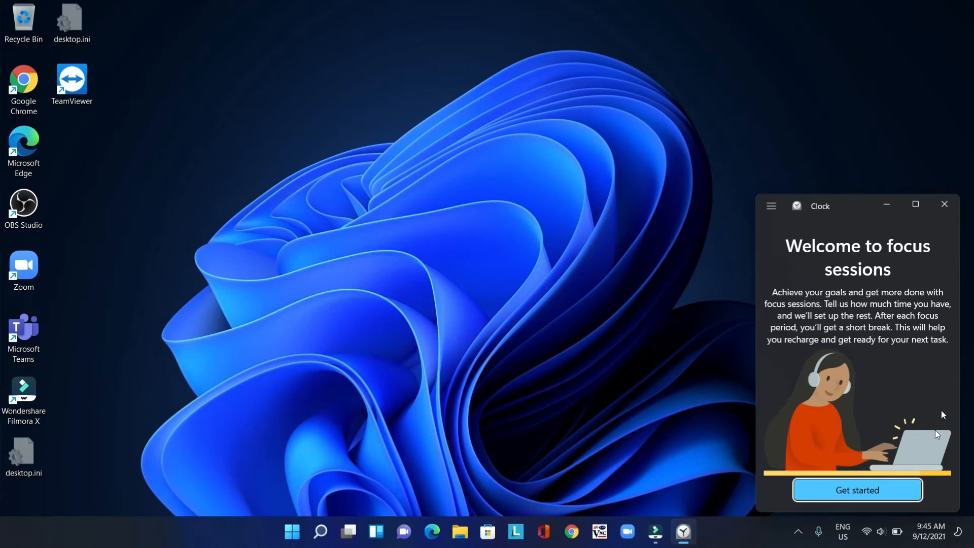
{"action": "mouse_move", "coordinate": [770, 205]}
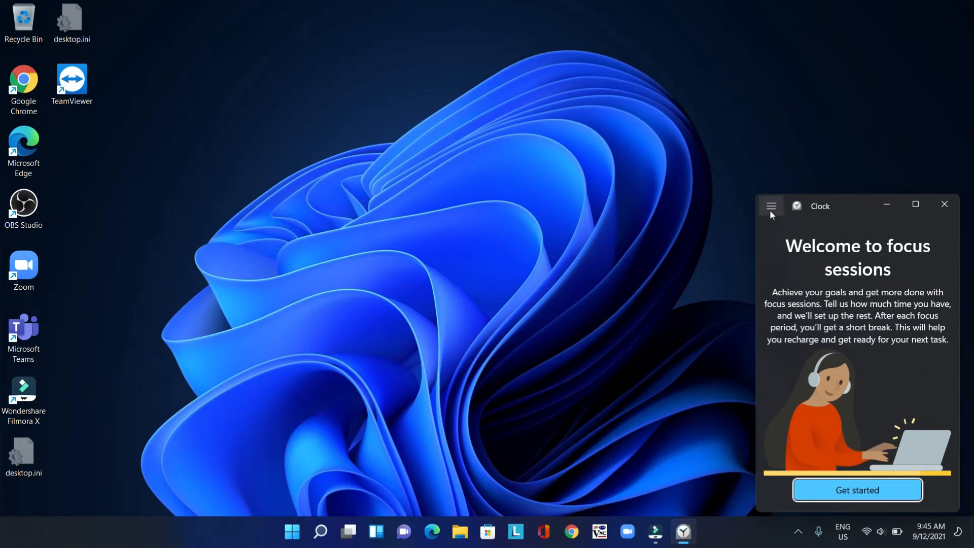
Step: Pick Stopwatch from the Clock page list, then close the app
{"action": "left_click", "coordinate": [772, 205]}
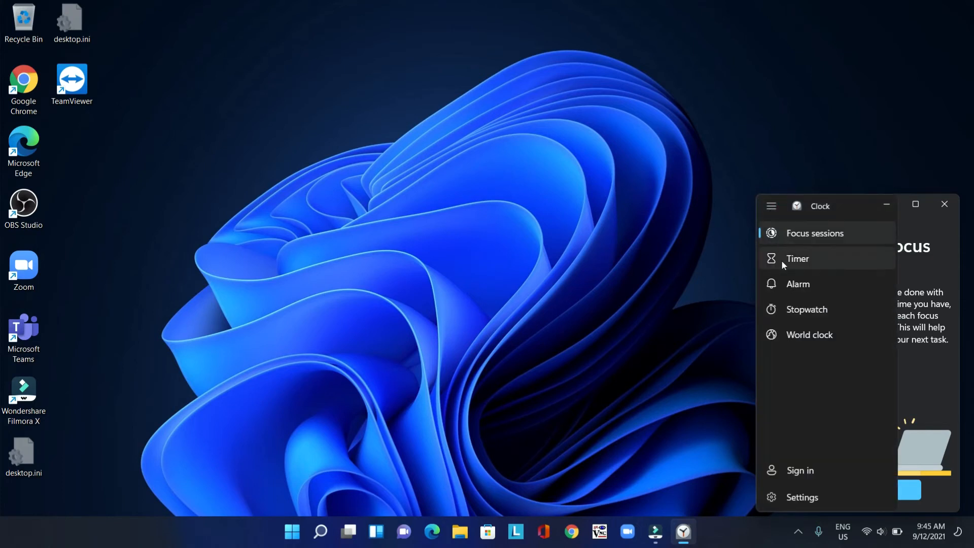
{"action": "mouse_move", "coordinate": [806, 310]}
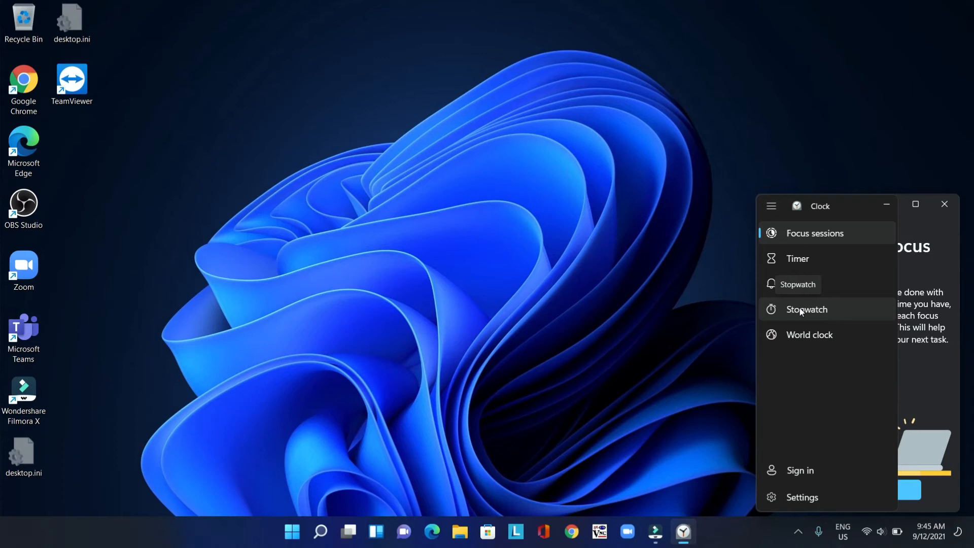
{"action": "mouse_move", "coordinate": [805, 323]}
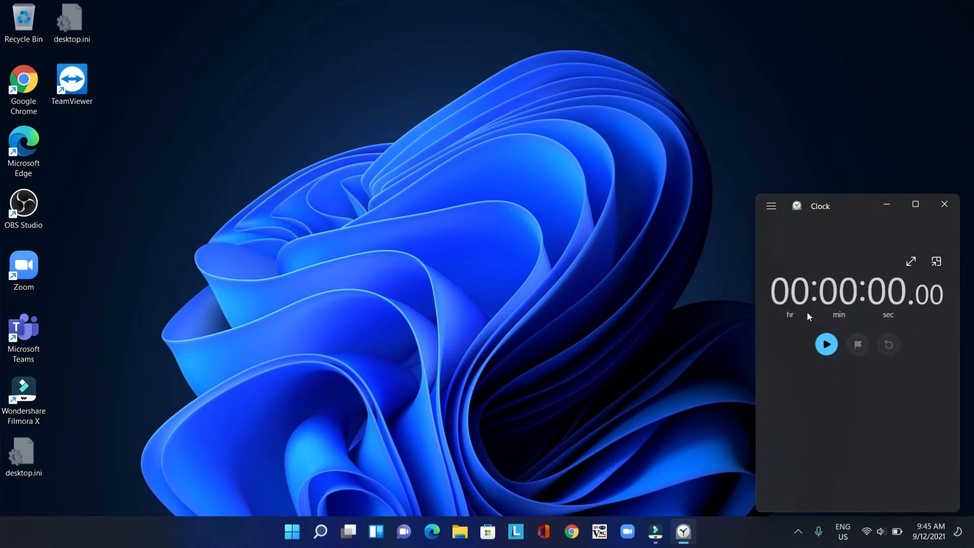
{"action": "mouse_move", "coordinate": [944, 204]}
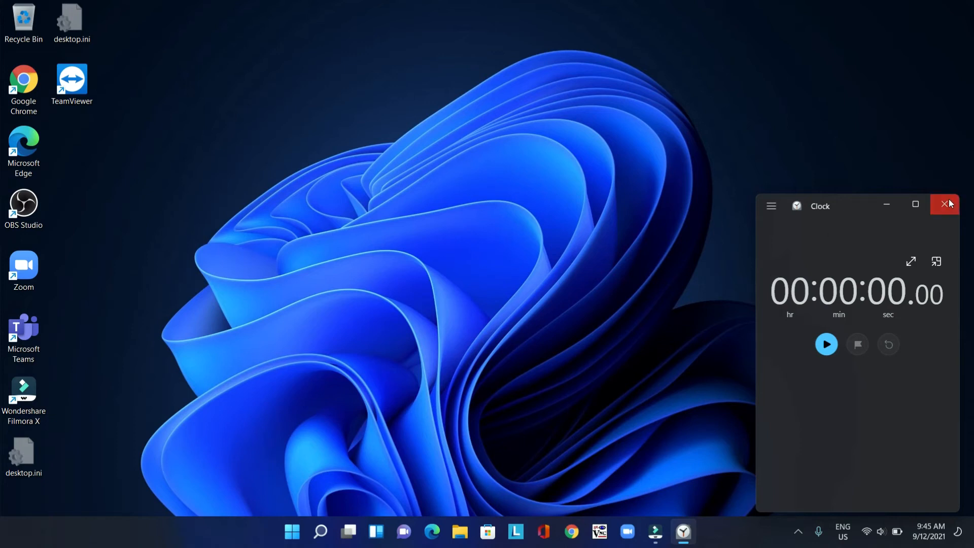
{"action": "left_click", "coordinate": [305, 531]}
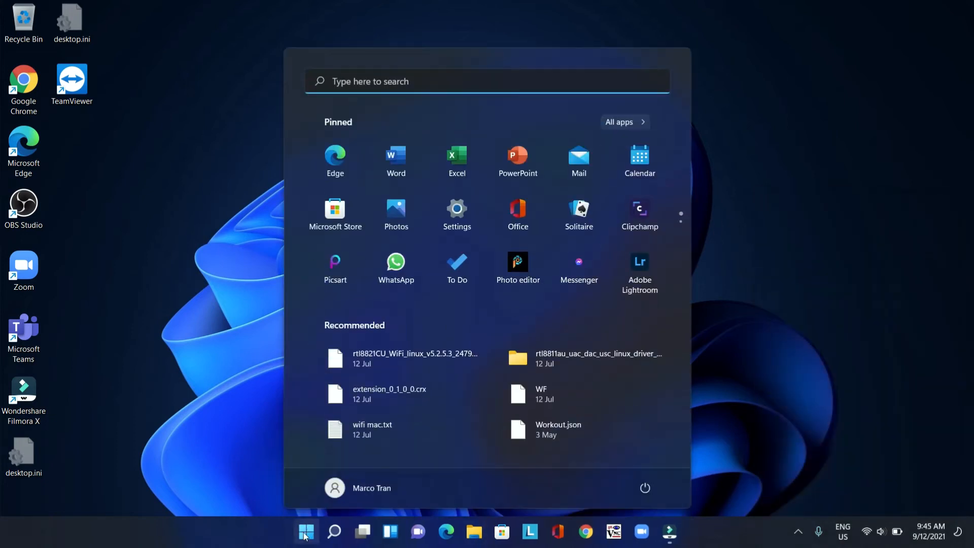
Step: Search Start for 'clo' to reopen Clock on the Stopwatch page
{"action": "type", "text": "clo"}
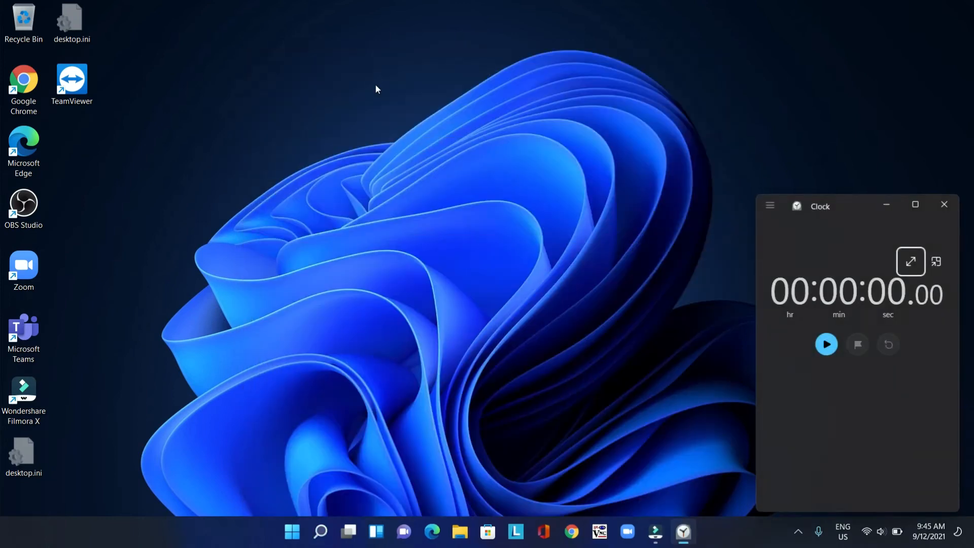
{"action": "mouse_move", "coordinate": [792, 248]}
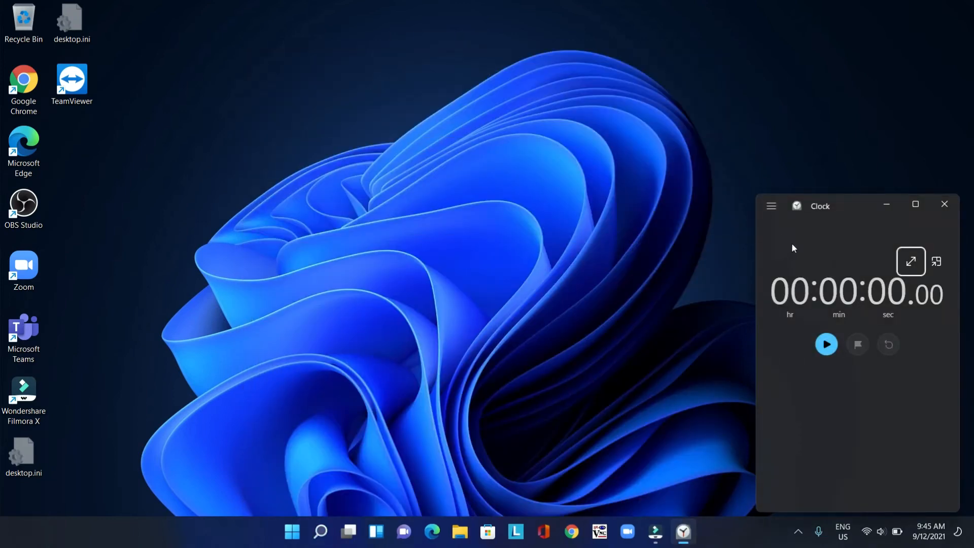
{"action": "mouse_move", "coordinate": [787, 240]}
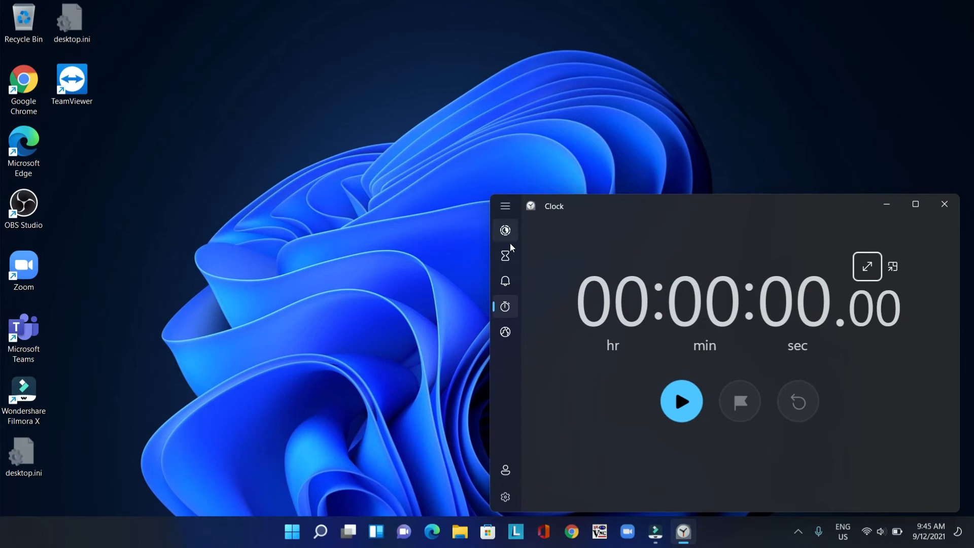
{"action": "mouse_move", "coordinate": [492, 374]}
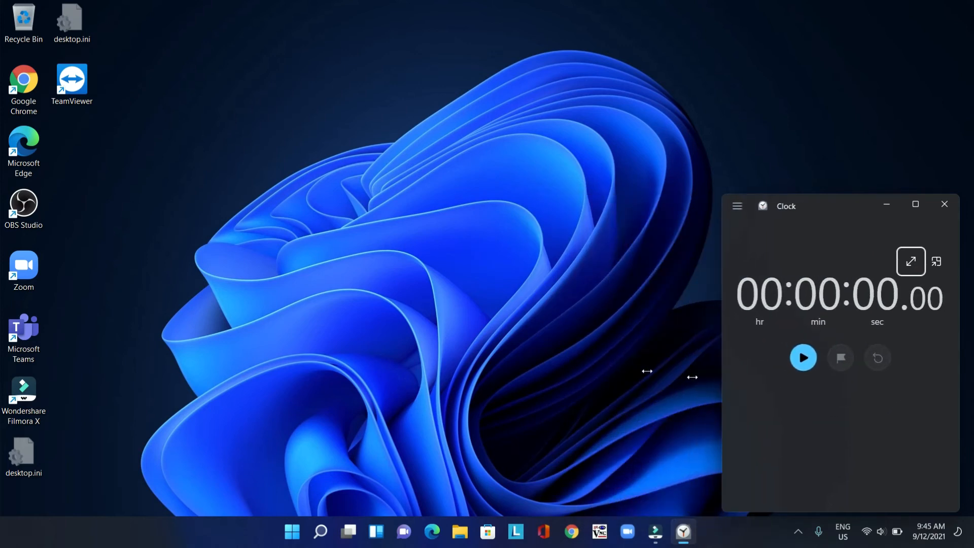
Step: Resize the Clock window wide enough to show page names beside the stopwatch
{"action": "left_click", "coordinate": [737, 206]}
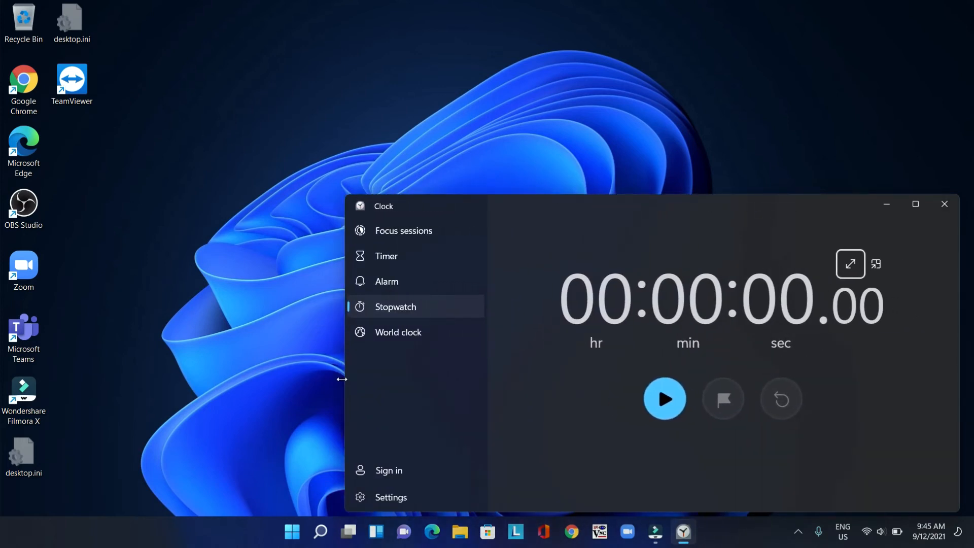
{"action": "left_click", "coordinate": [460, 206]}
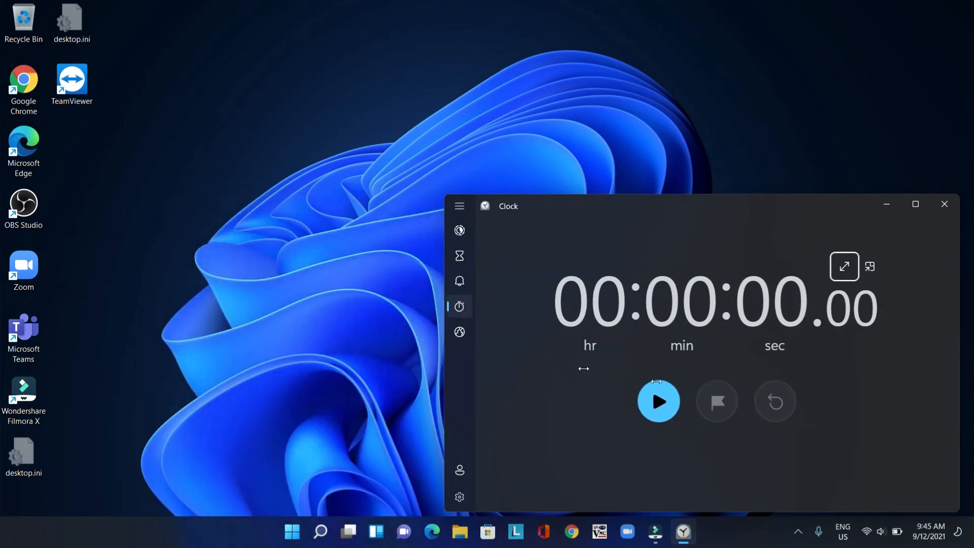
{"action": "left_click", "coordinate": [459, 205]}
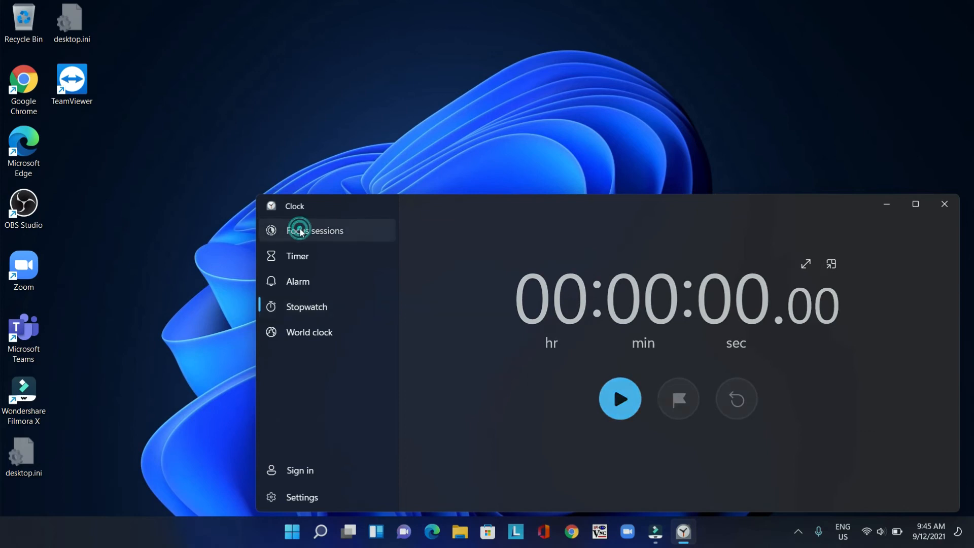
Step: View the Timer page, return to Stopwatch, then close Clock
{"action": "left_click", "coordinate": [297, 255]}
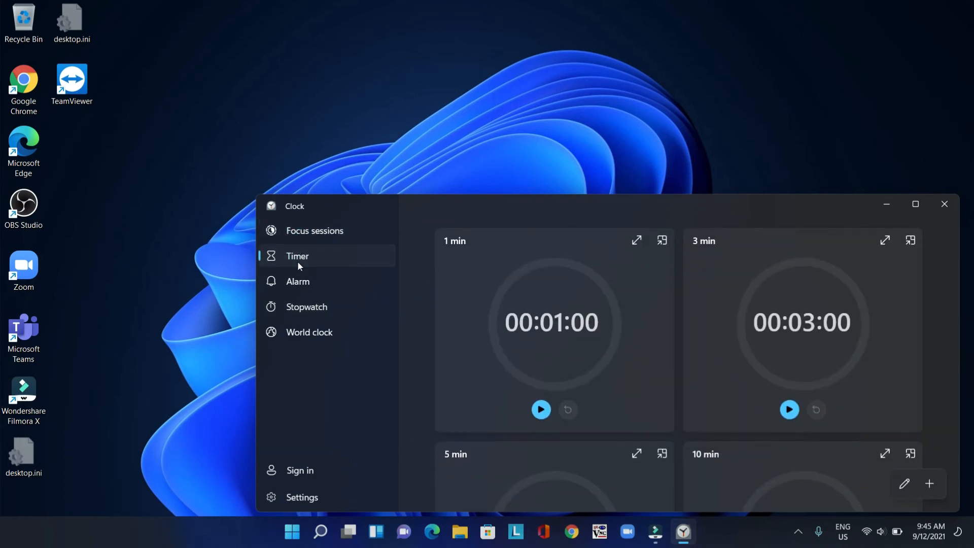
{"action": "left_click", "coordinate": [306, 306]}
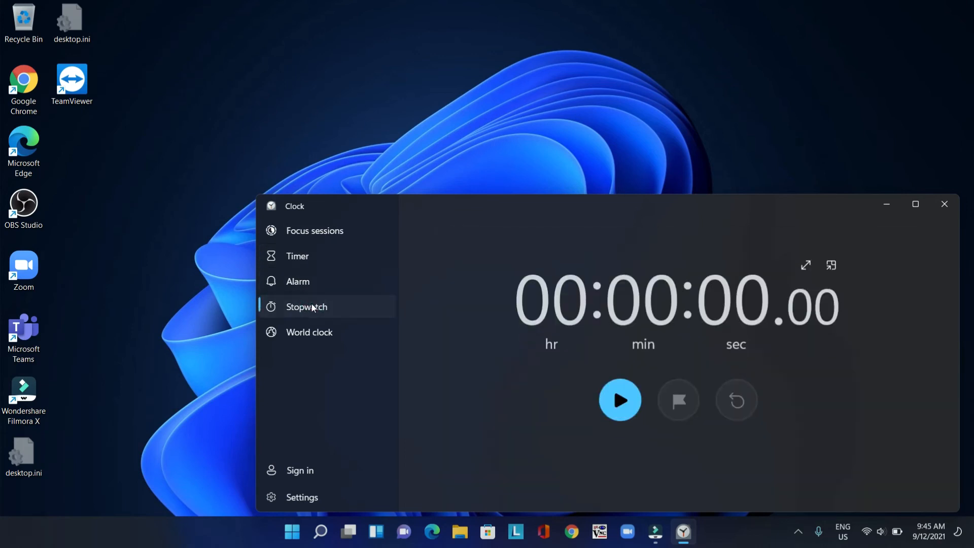
{"action": "left_click", "coordinate": [944, 204]}
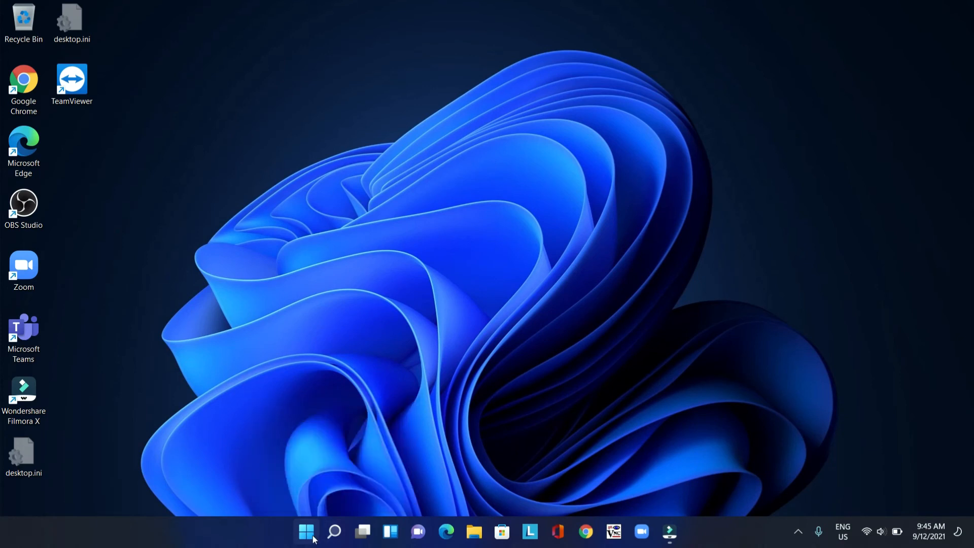
Step: Search for 'clock' and reopen Clock, confirming it starts on Stopwatch
{"action": "left_click", "coordinate": [333, 532]}
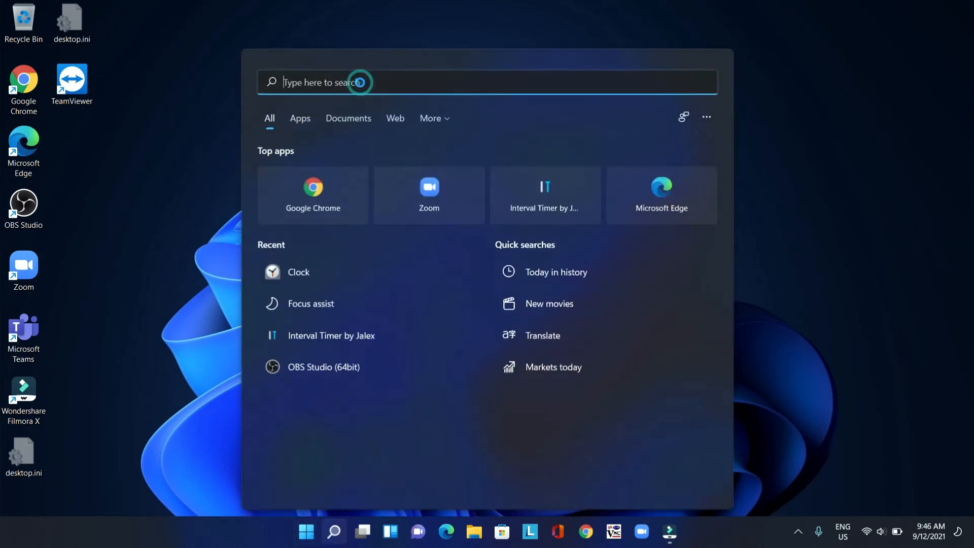
{"action": "type", "text": "clock"}
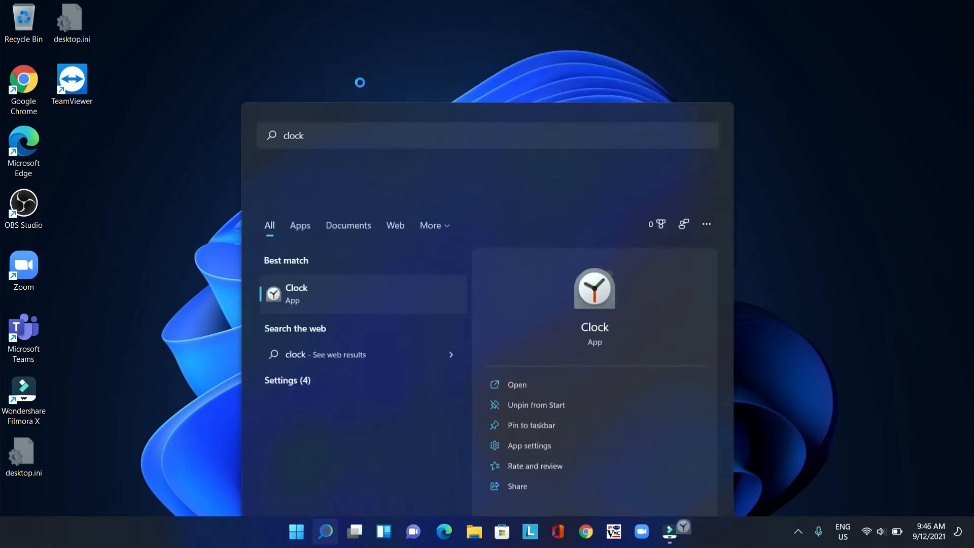
{"action": "left_click", "coordinate": [515, 384]}
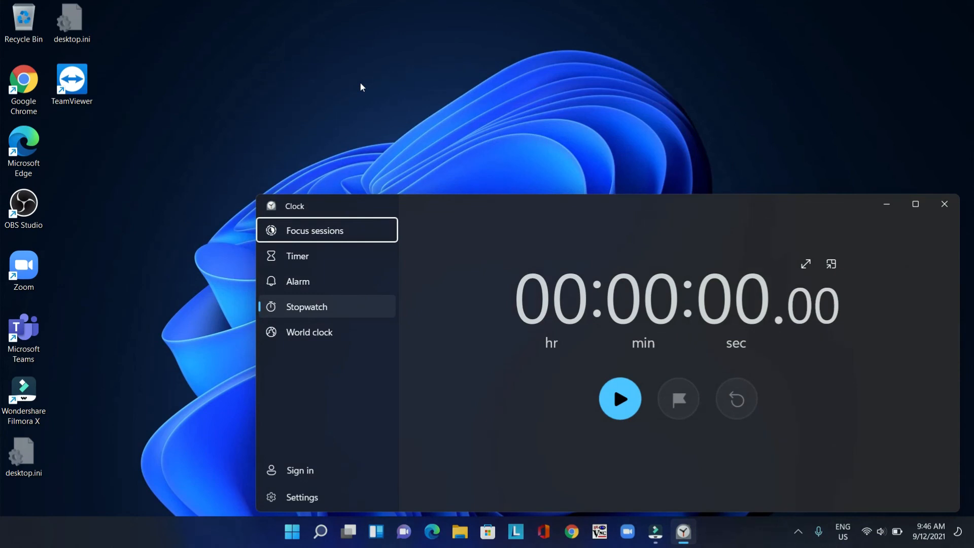